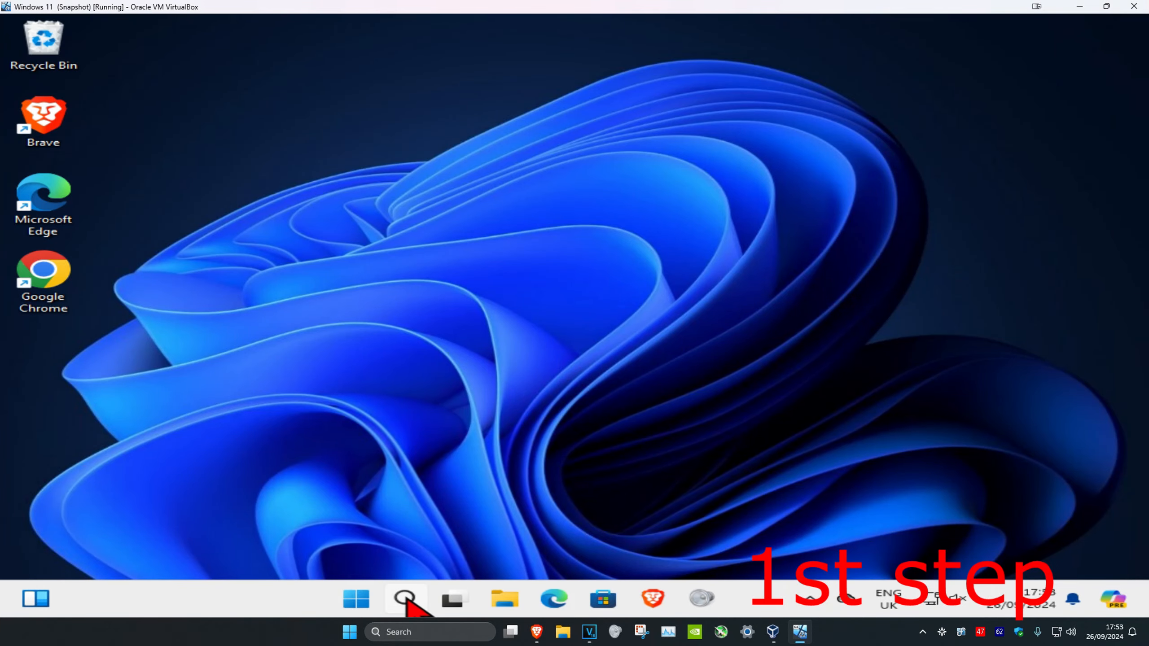
Step: Search 'regis' from Start and launch Registry Editor, approving the UAC prompt
text(regis)
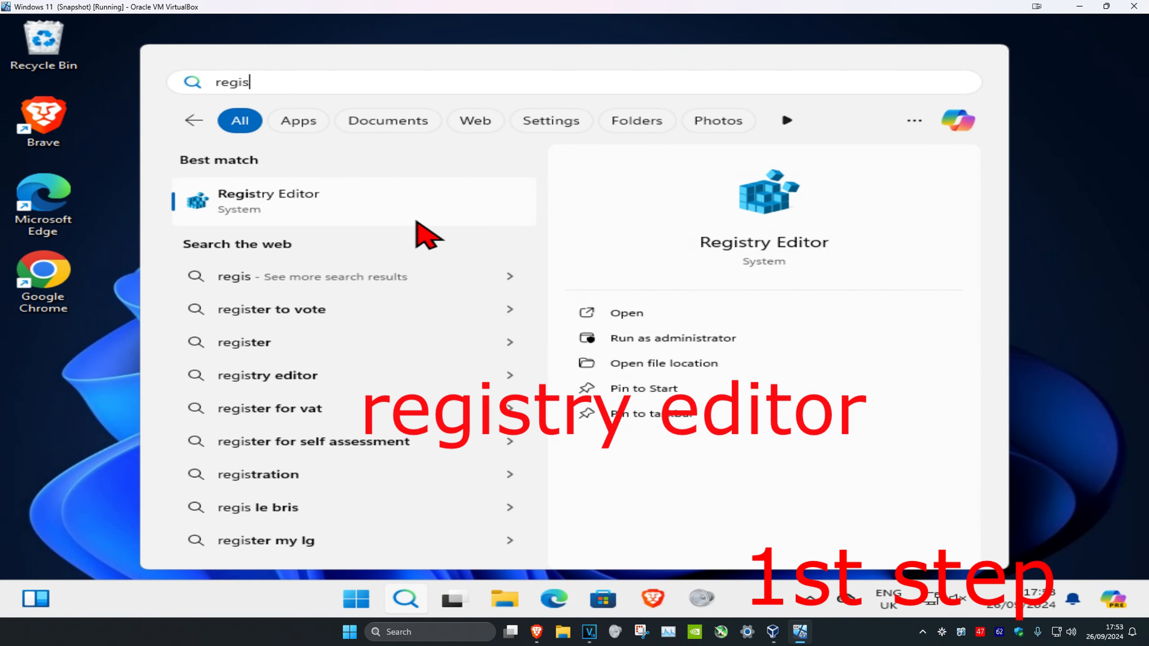
click(672, 337)
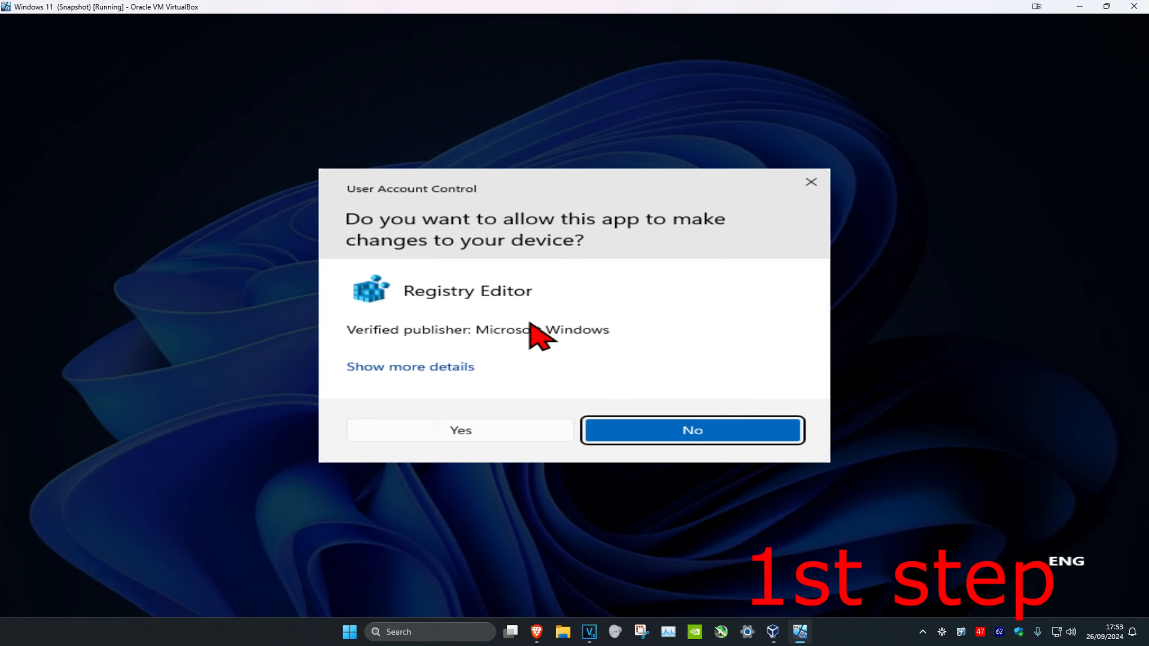
click(459, 430)
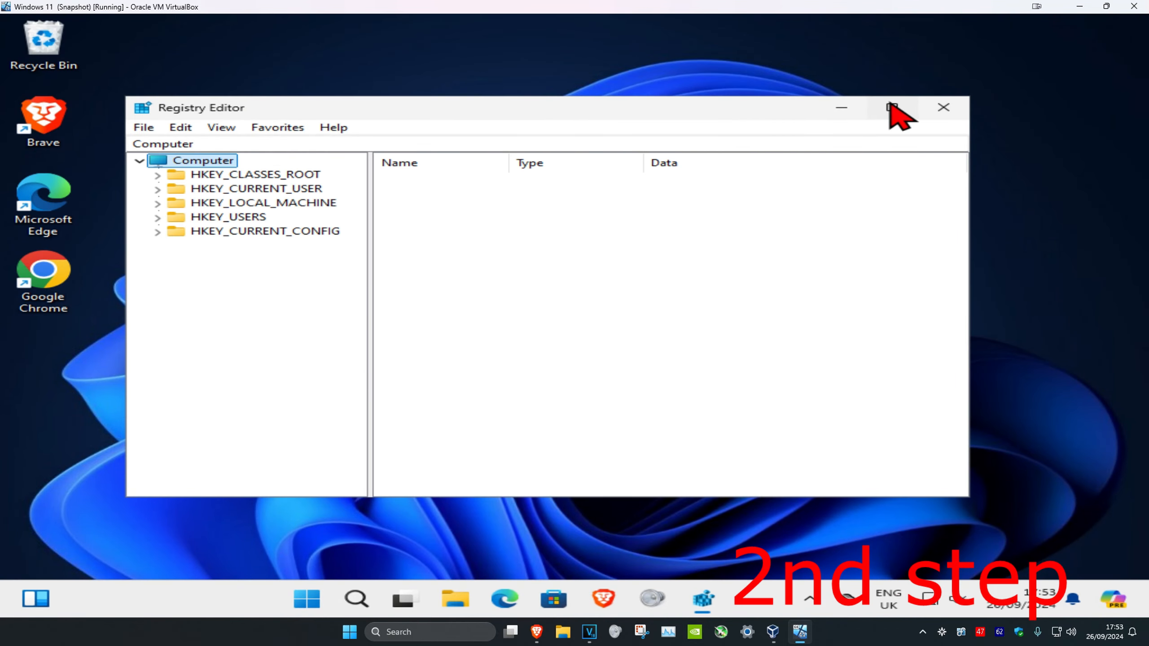
Step: Maximize Registry Editor and navigate to HKLM\SOFTWARE\Microsoft\Windows\CurrentVersion
click(891, 107)
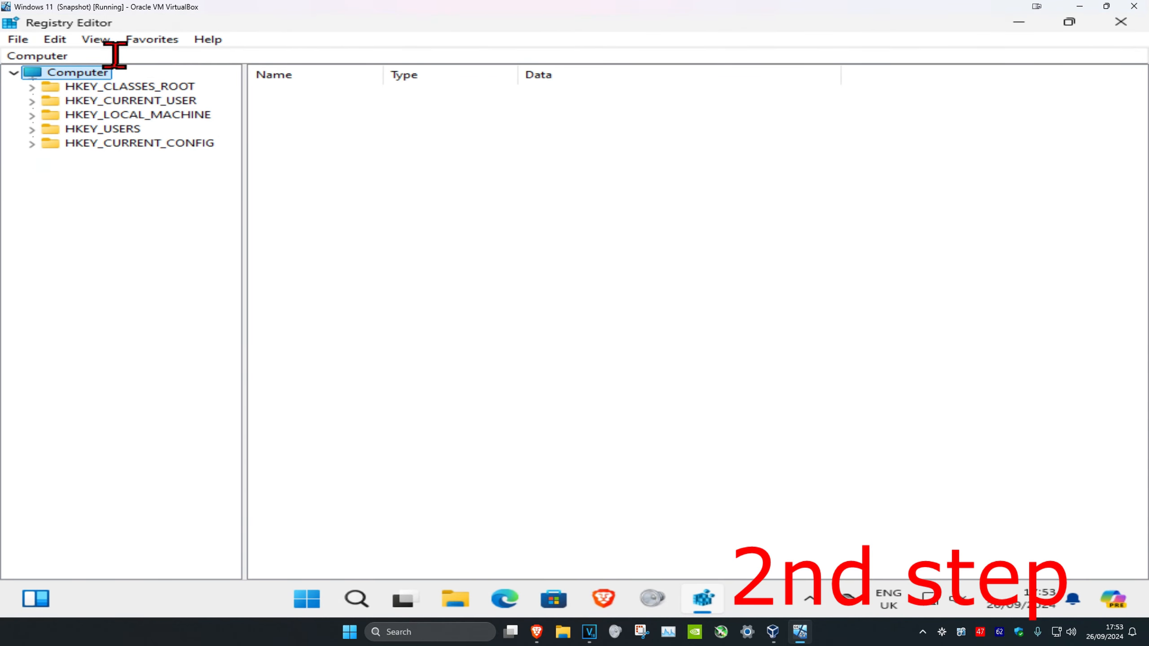
mouse_move(402, 210)
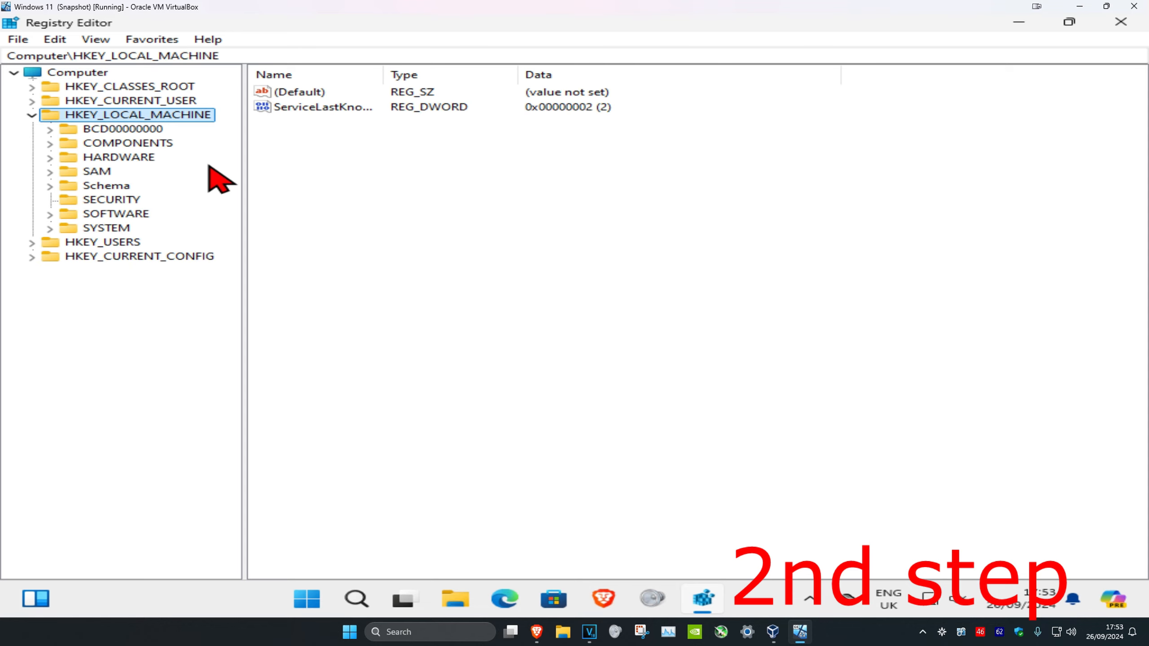
click(116, 214)
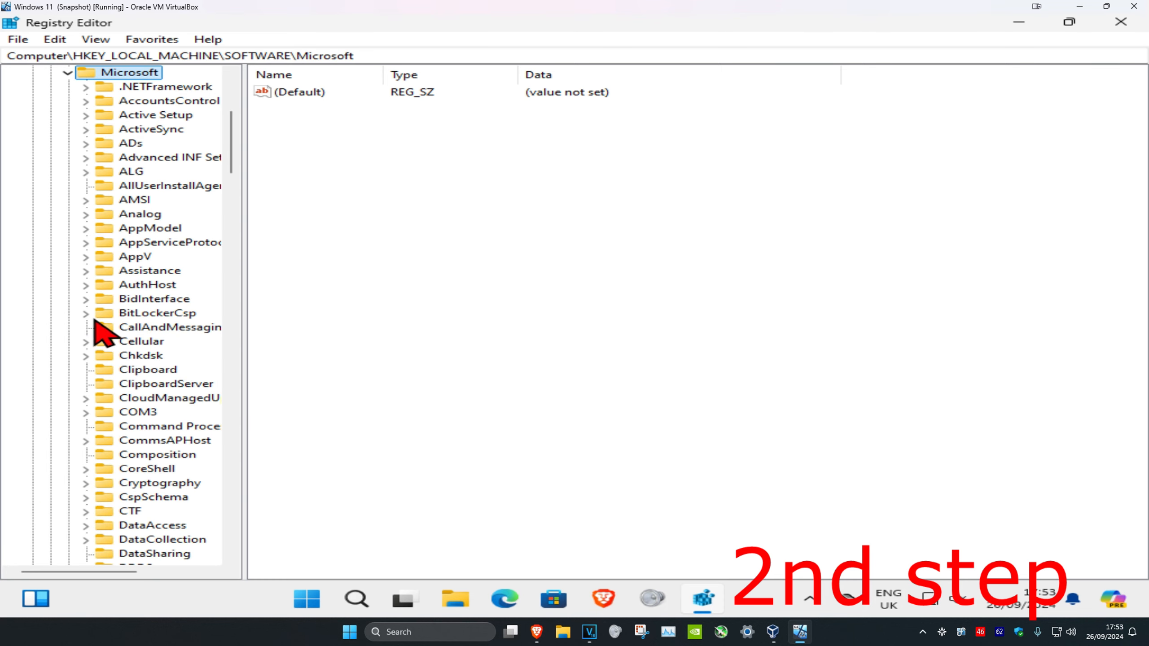
scroll(down, 3)
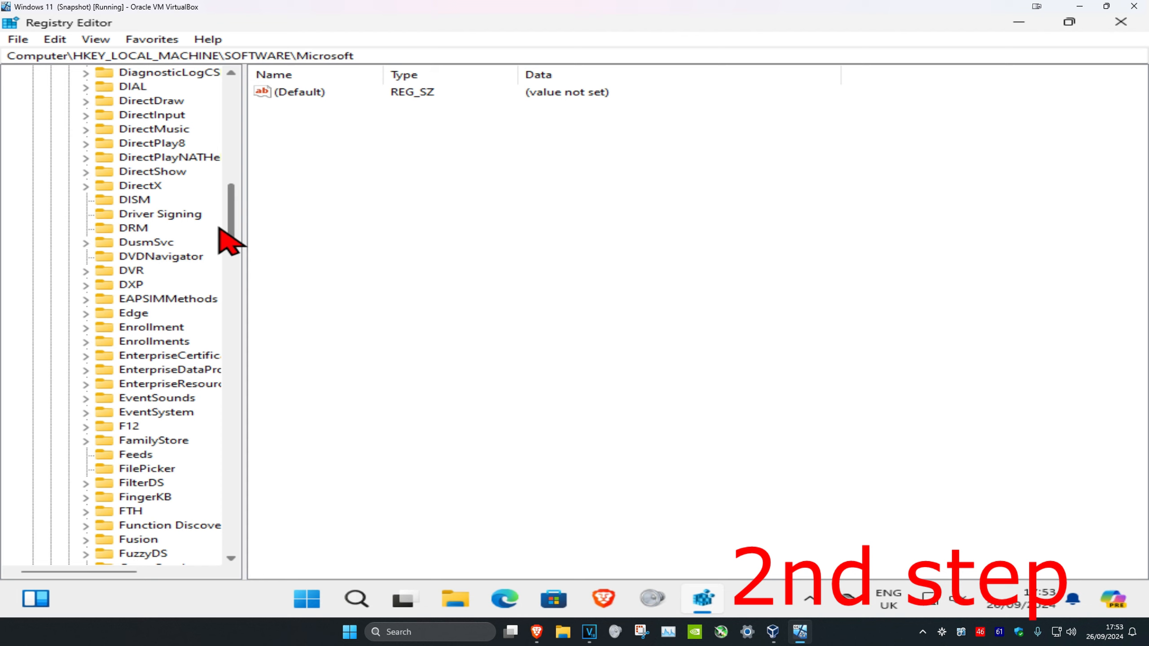
scroll(down, 3)
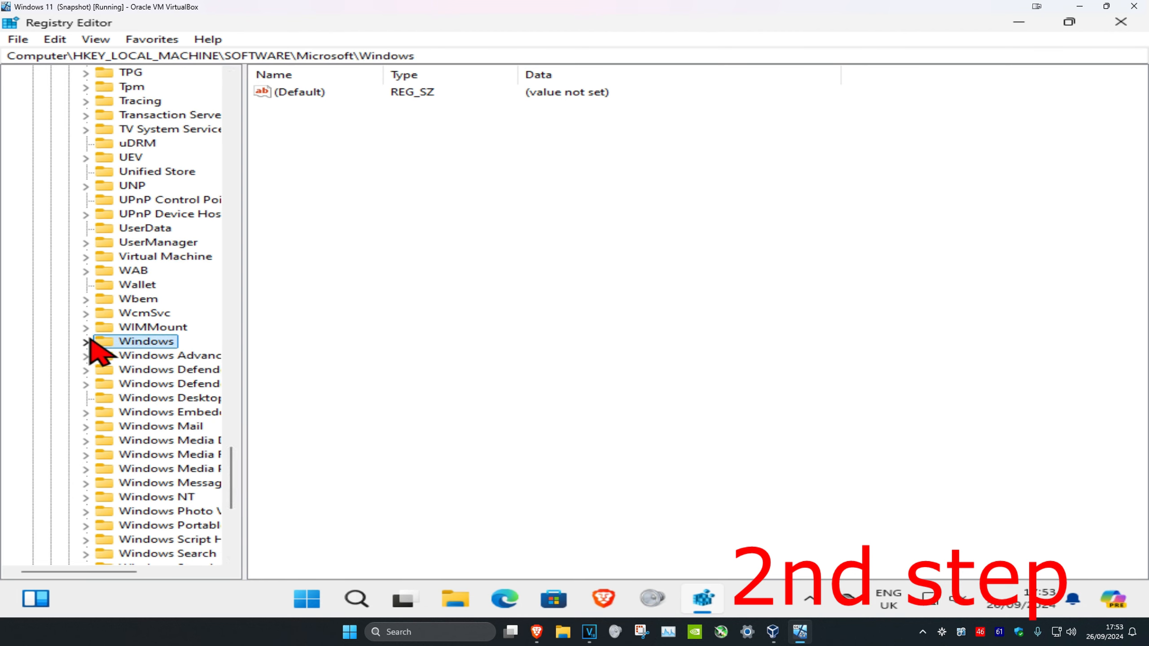
click(86, 341)
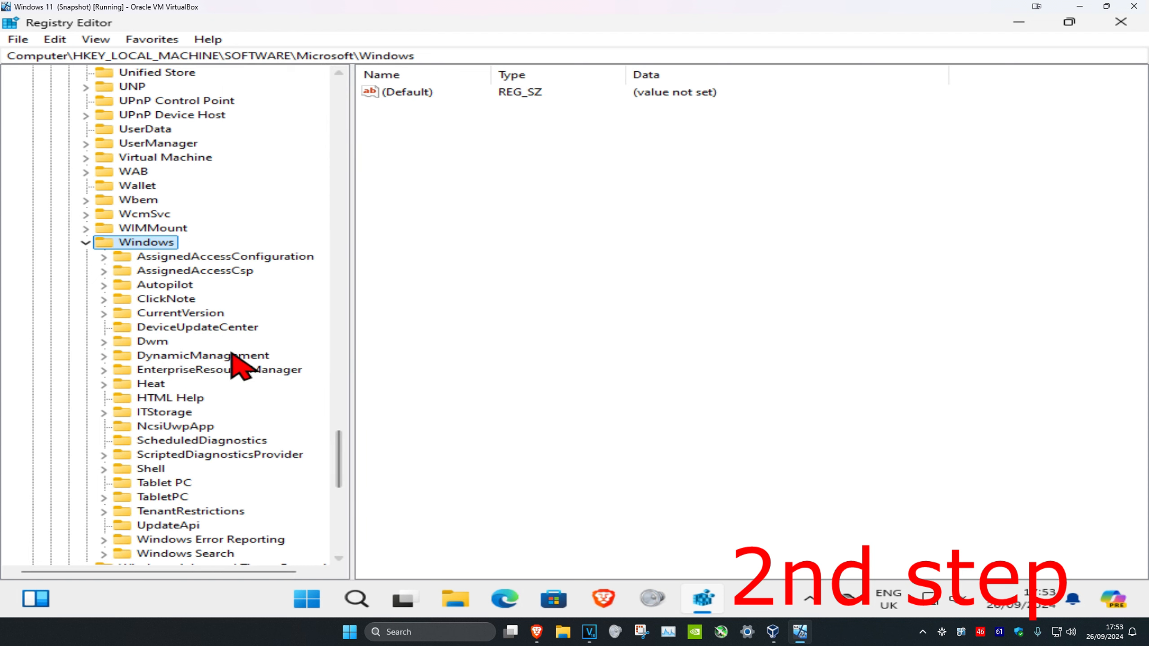
click(178, 313)
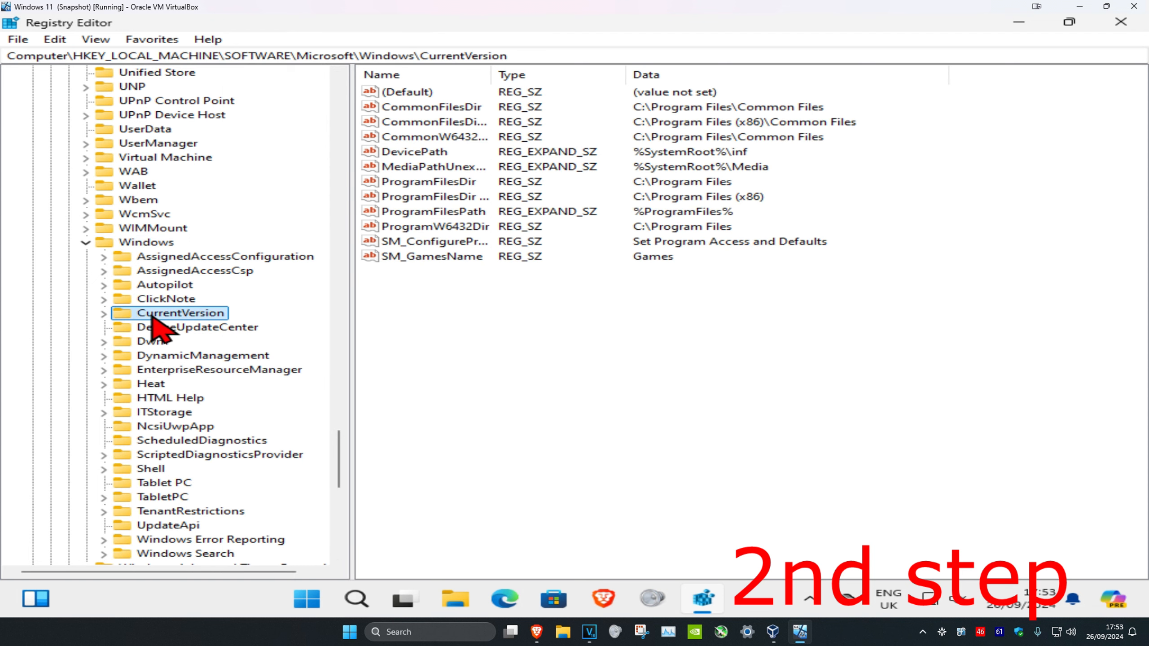
Step: Expand CurrentVersion\Policies, open the System key, and select EnableLUA
click(104, 313)
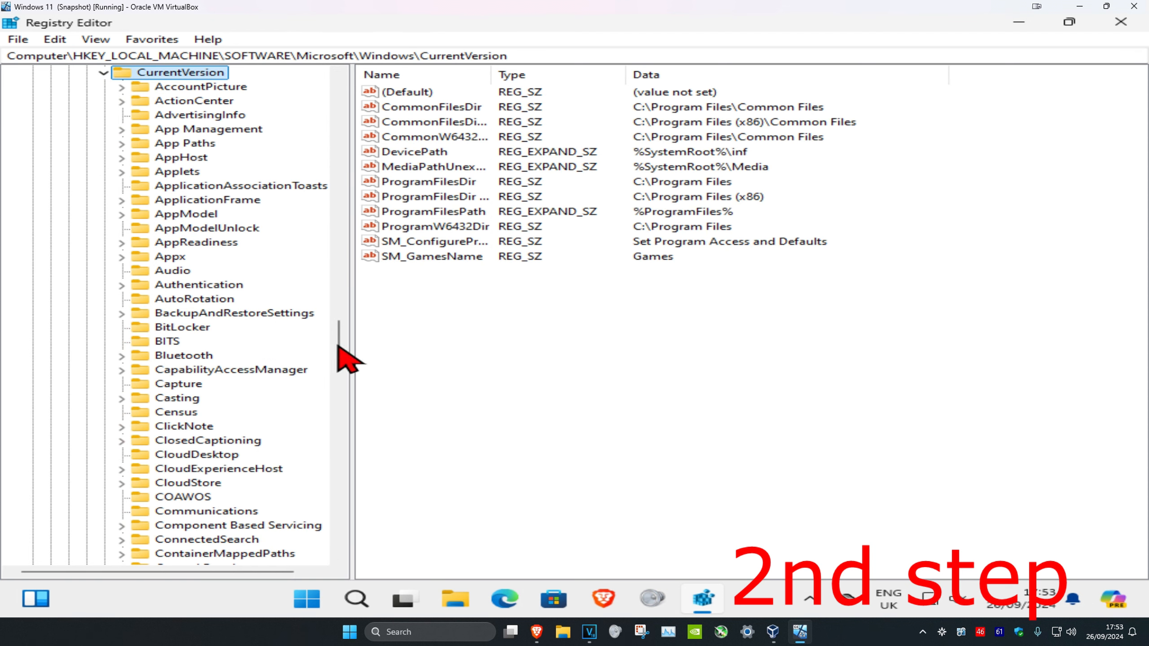
scroll(down, 3)
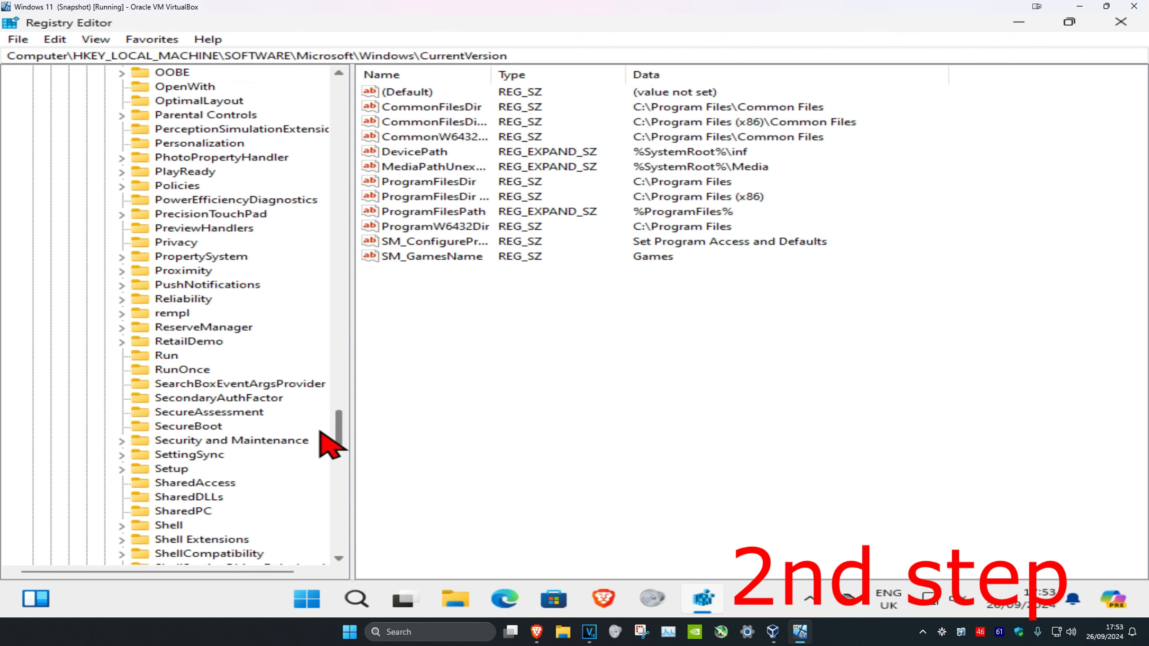
click(179, 185)
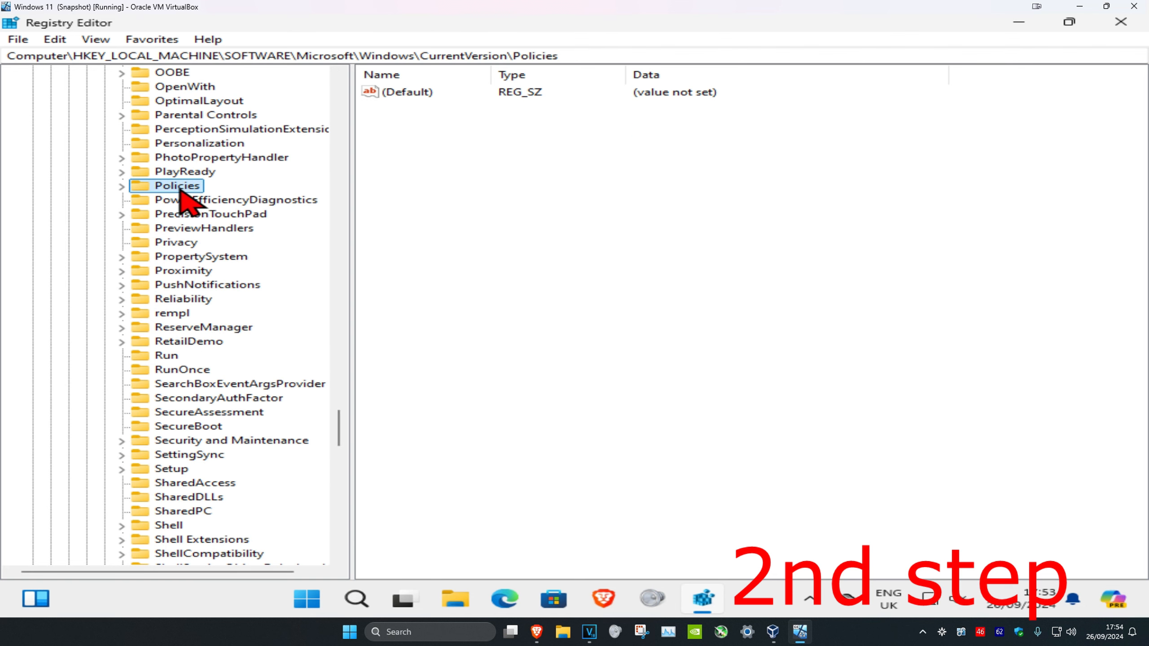
click(122, 185)
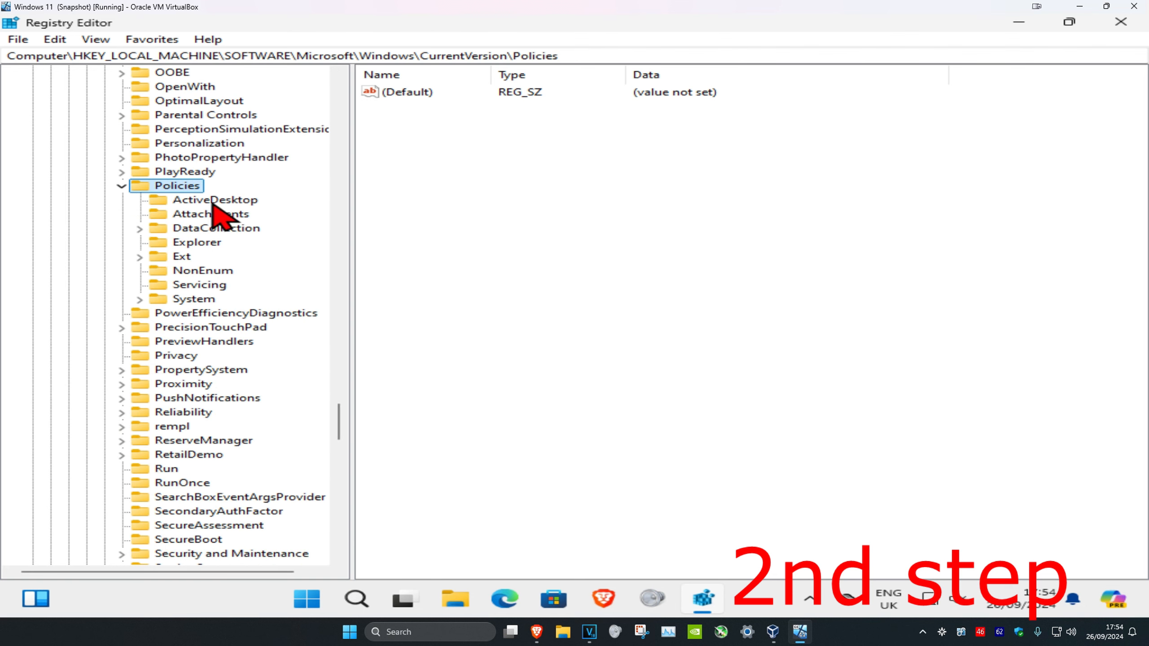
click(196, 298)
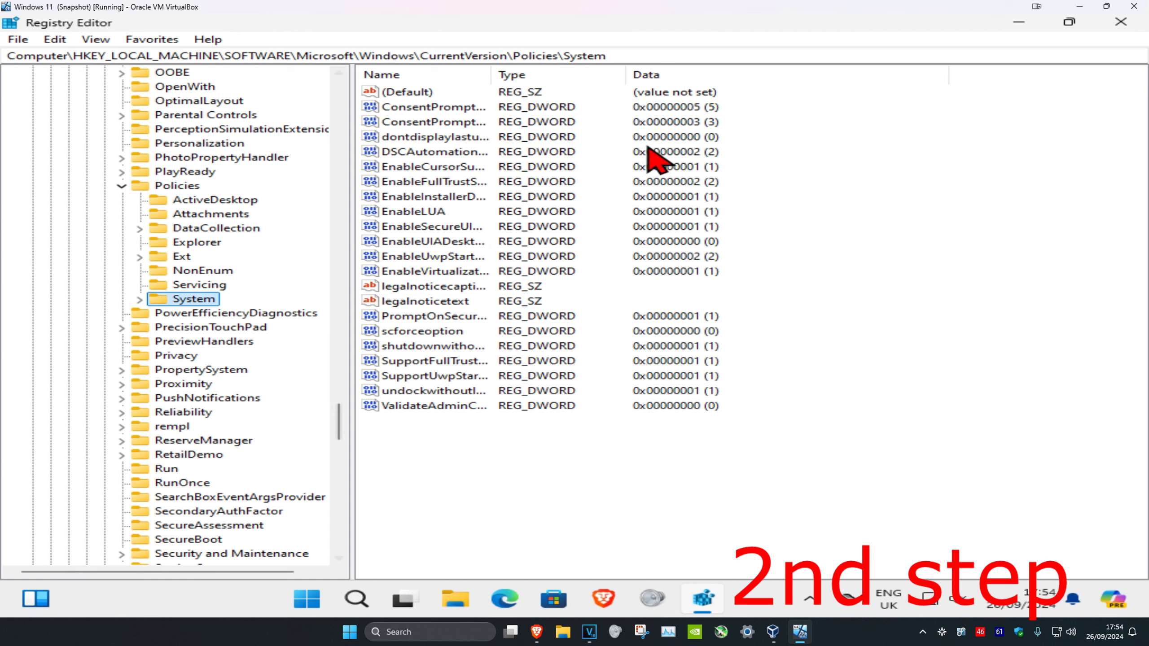
click(407, 92)
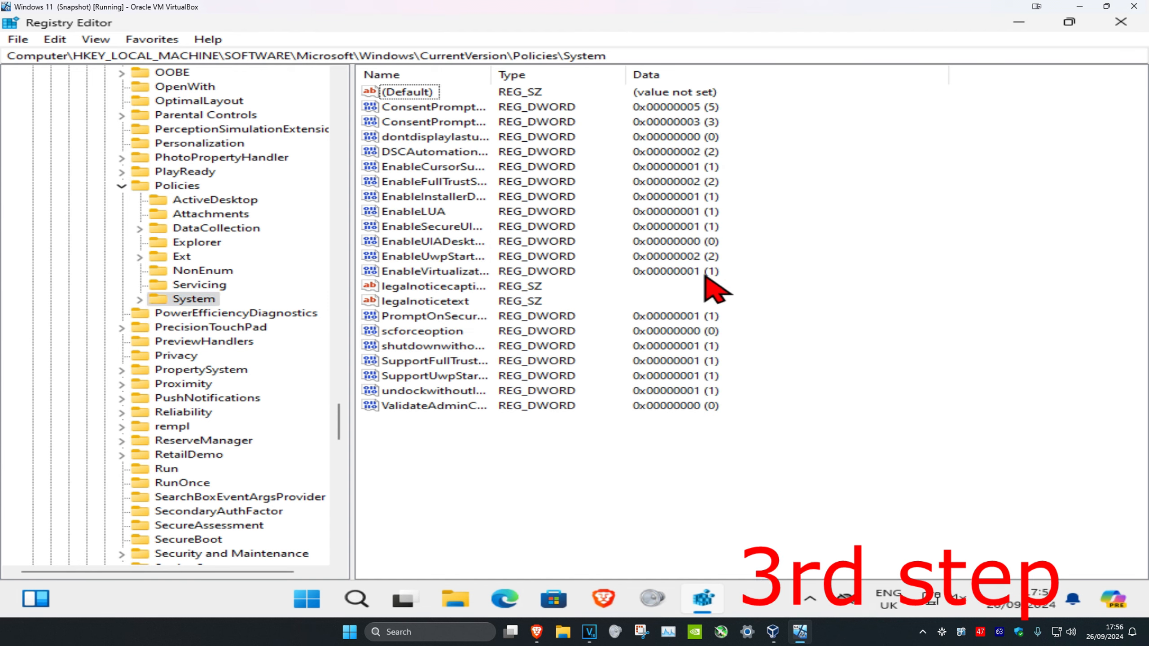
click(415, 211)
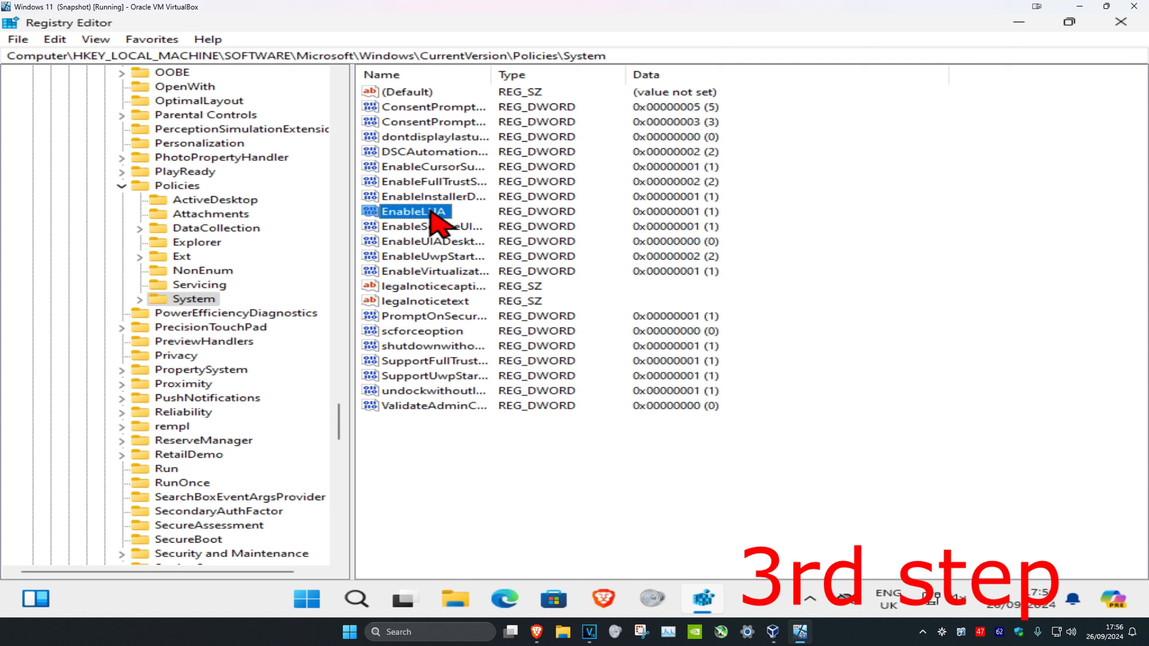
Step: Change EnableLUA's value data to 0 and confirm
double_click(414, 211)
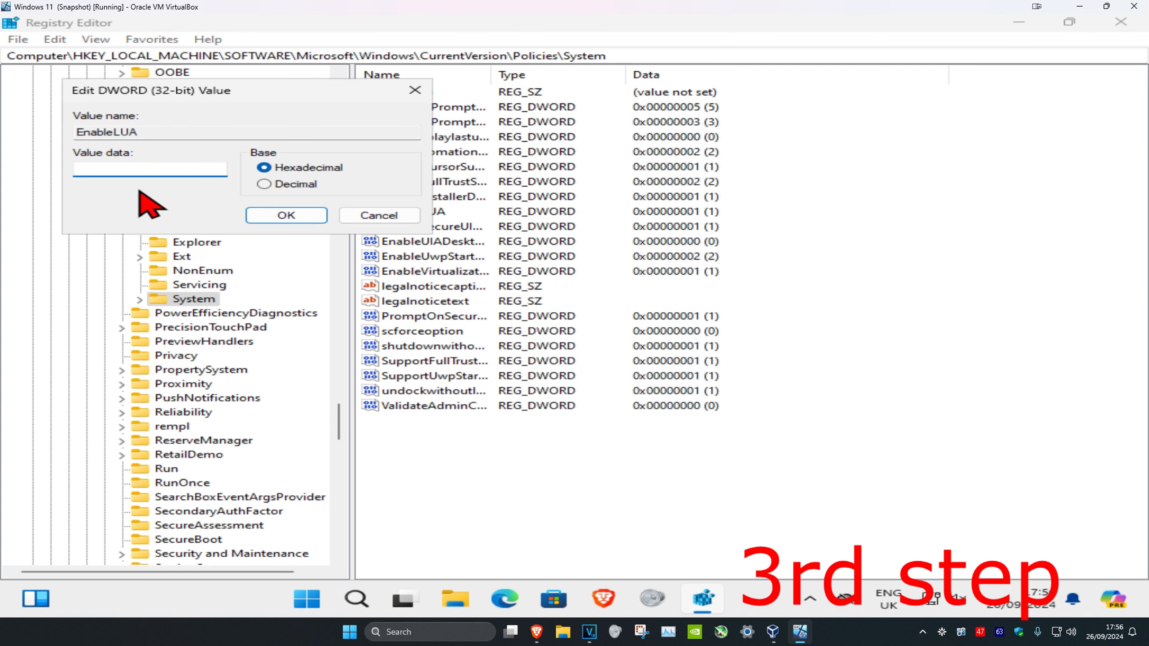
text(0)
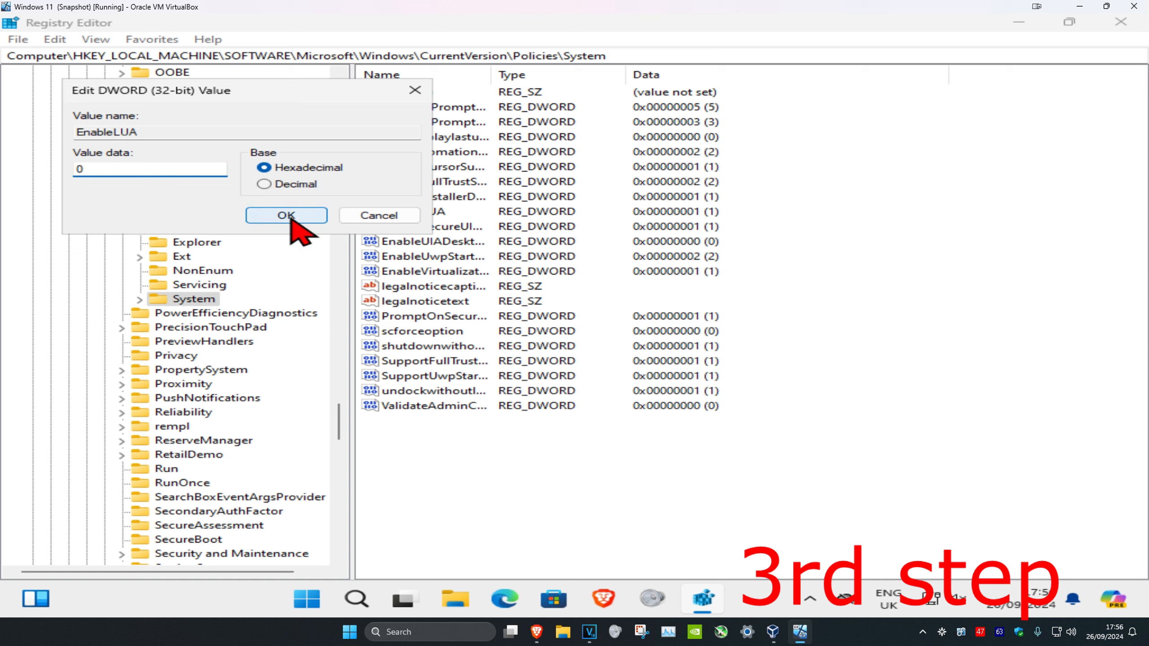
click(286, 215)
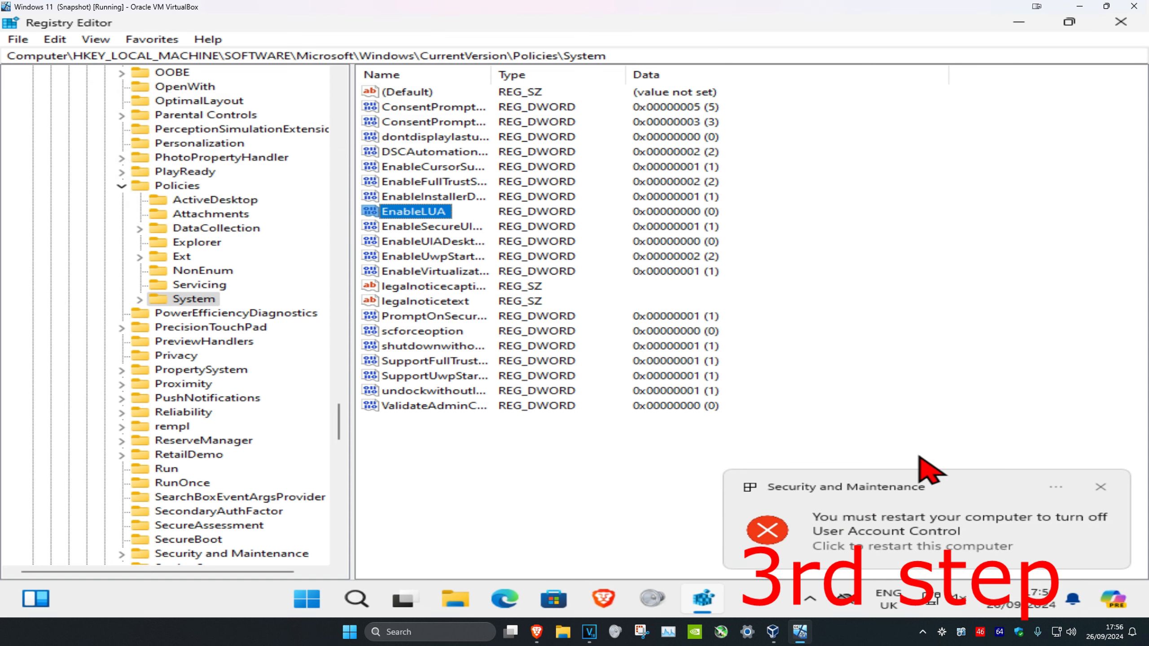
click(1101, 486)
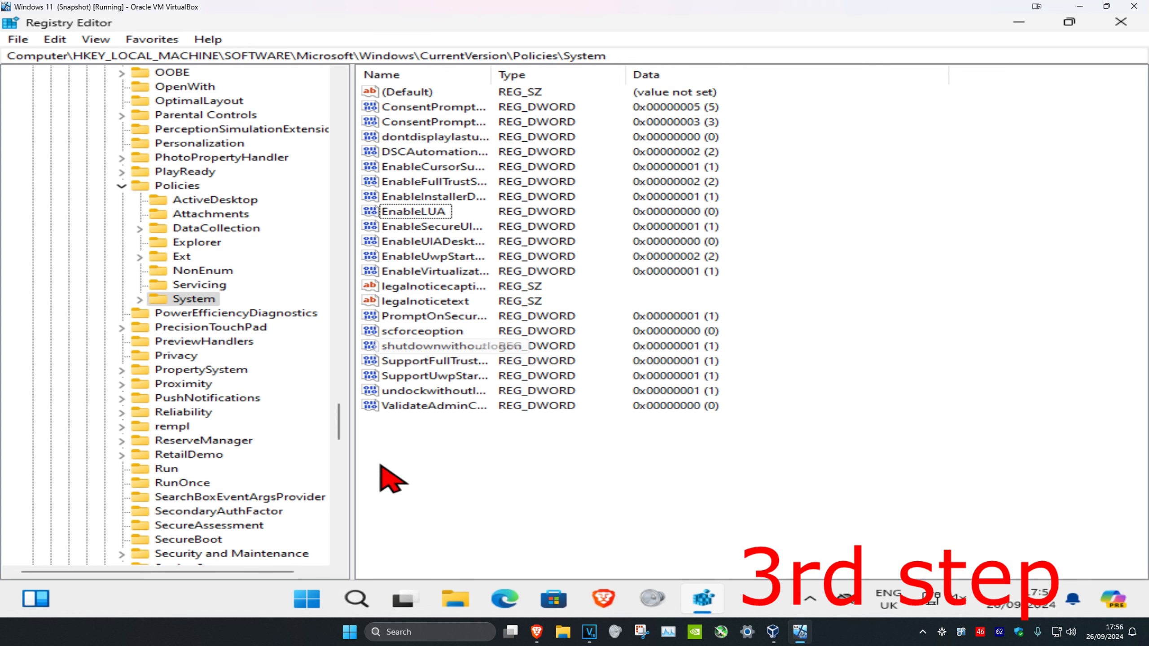